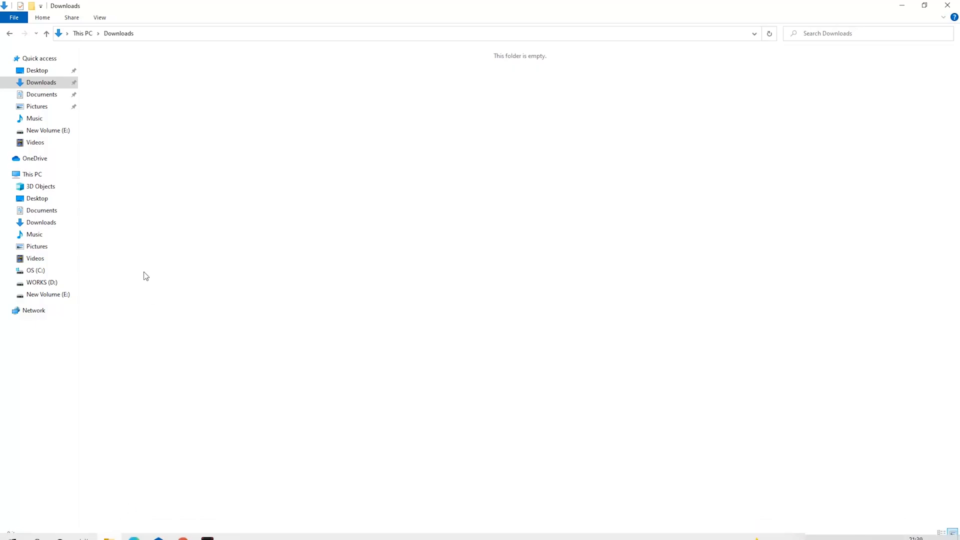
- Create a new Miner folder in Downloads and search Start for 'sec' to find Windows Security
right_click(146, 276)
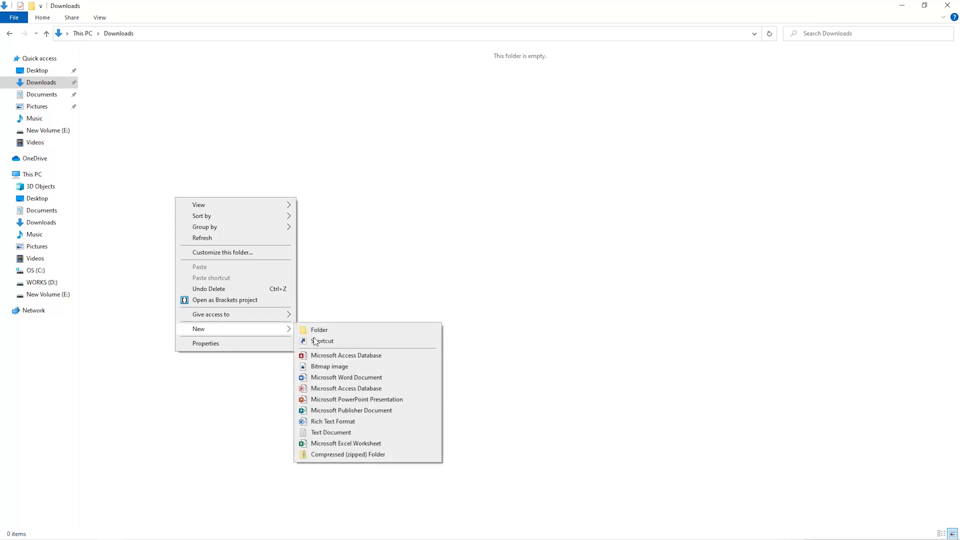
left_click(319, 329)
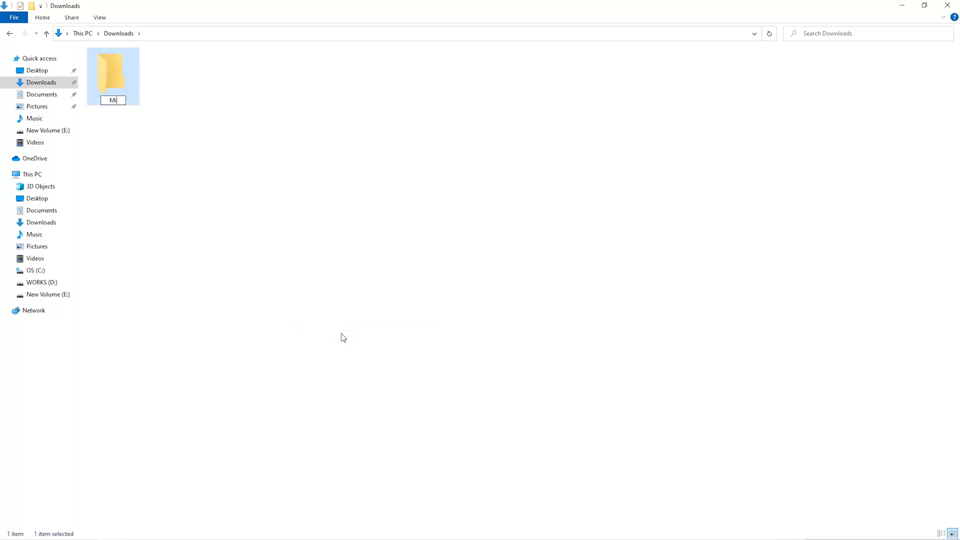
type("sec")
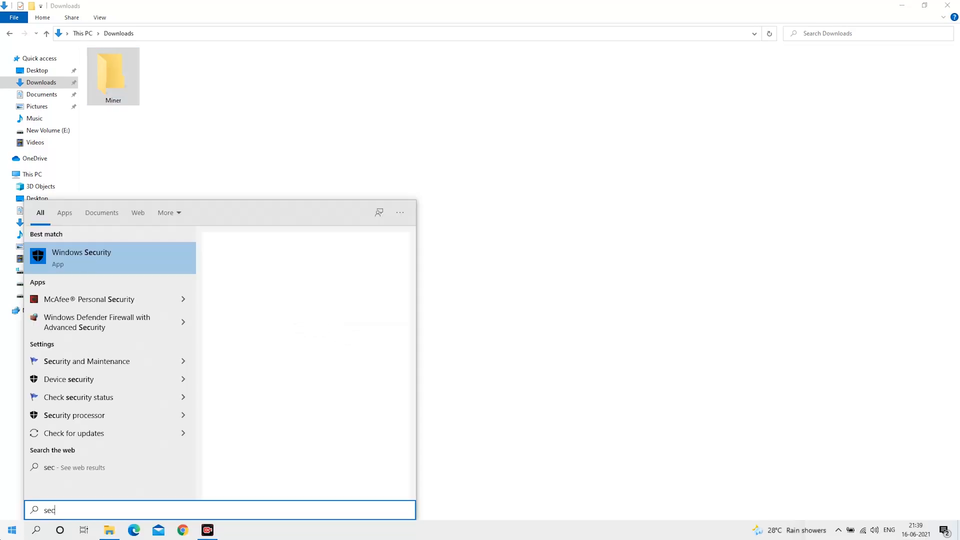
- In Windows Security, go to Virus & threat protection and scroll down to the Exclusions section
left_click(81, 257)
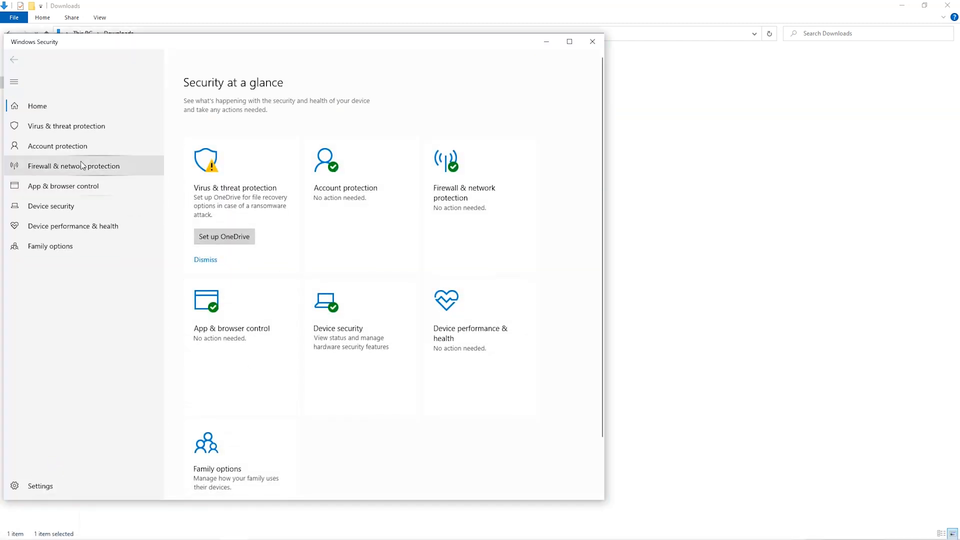
left_click(66, 126)
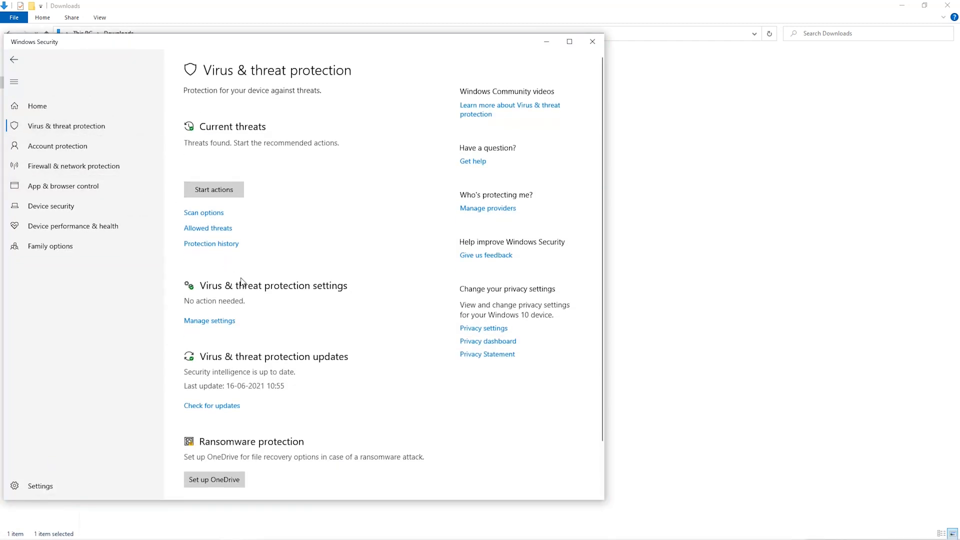
scroll("down", 3)
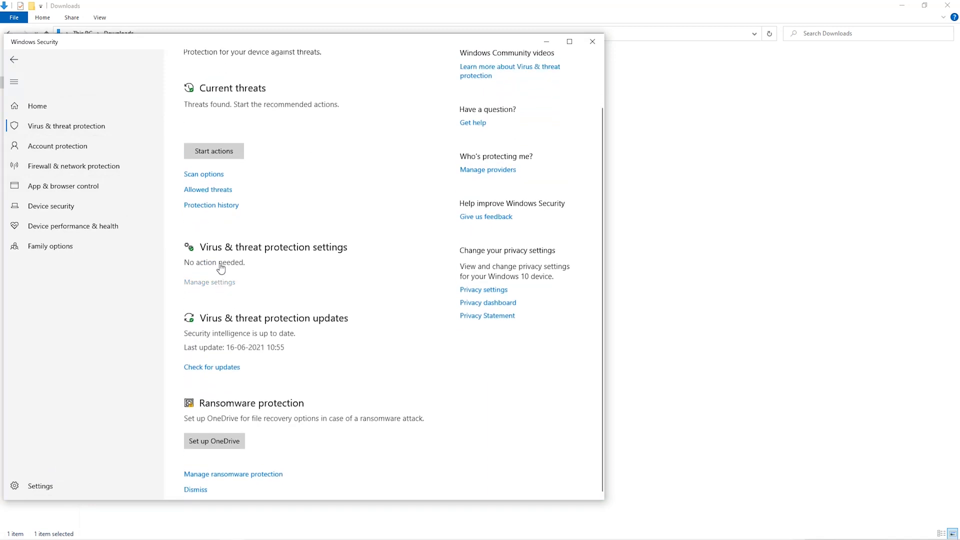
scroll("down", 3)
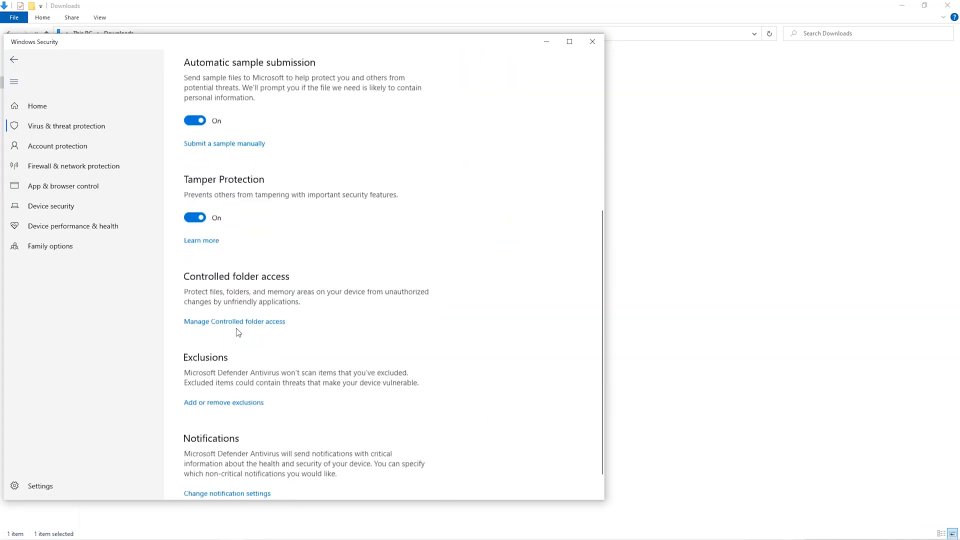
scroll("down", 3)
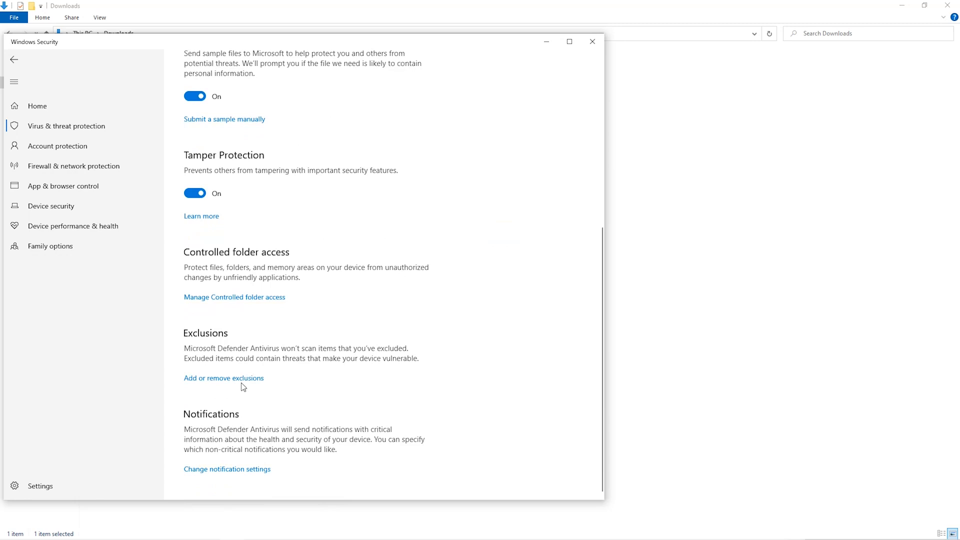
- Add the Downloads\Miner folder as a folder exclusion from antivirus scans
left_click(223, 378)
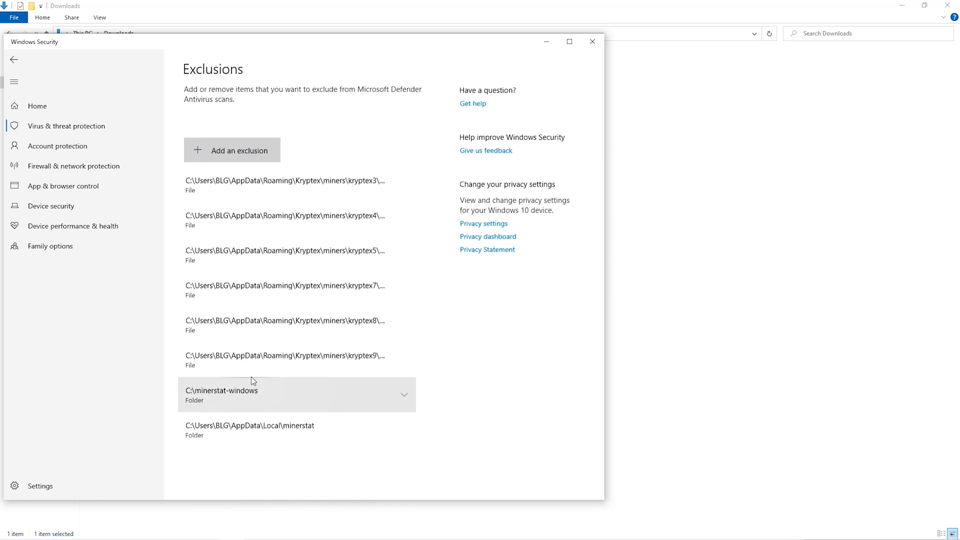
left_click(239, 151)
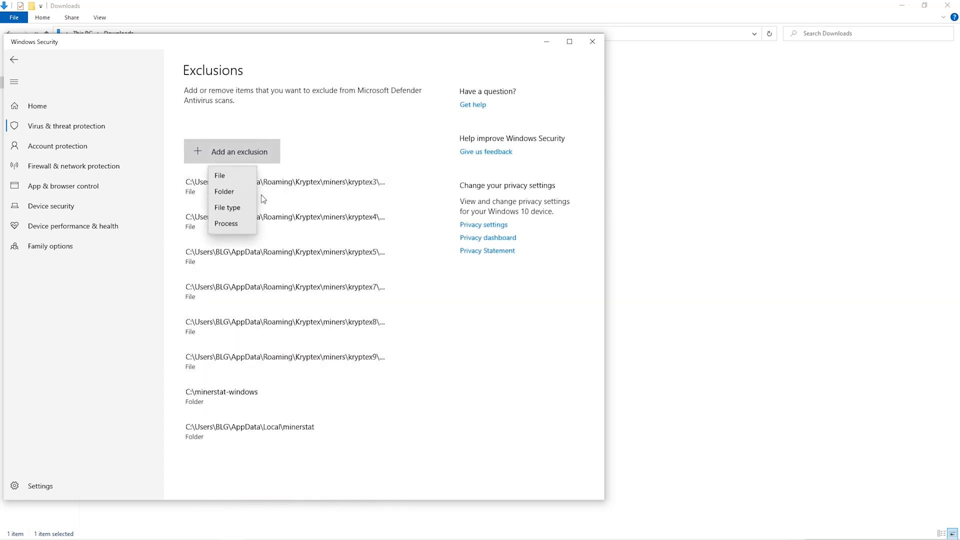
left_click(237, 197)
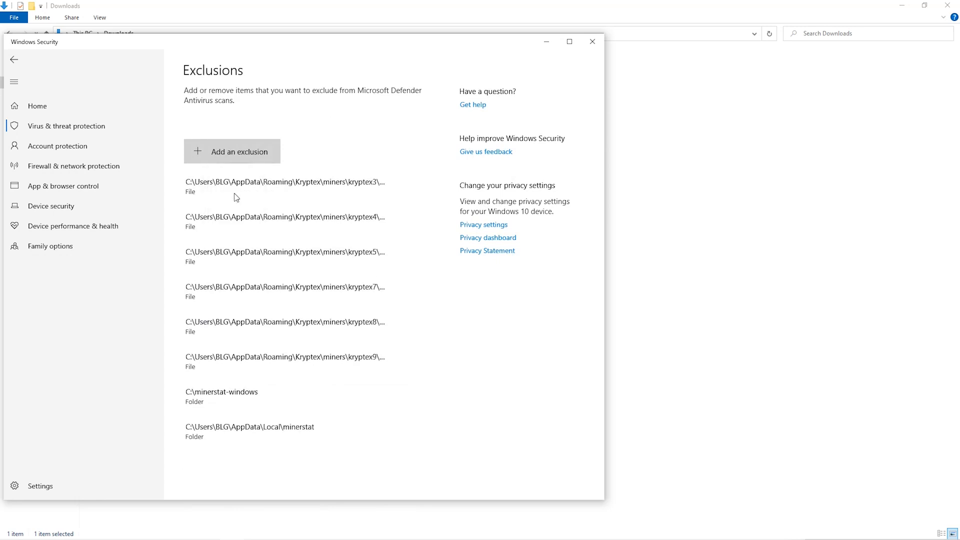
left_click(231, 151)
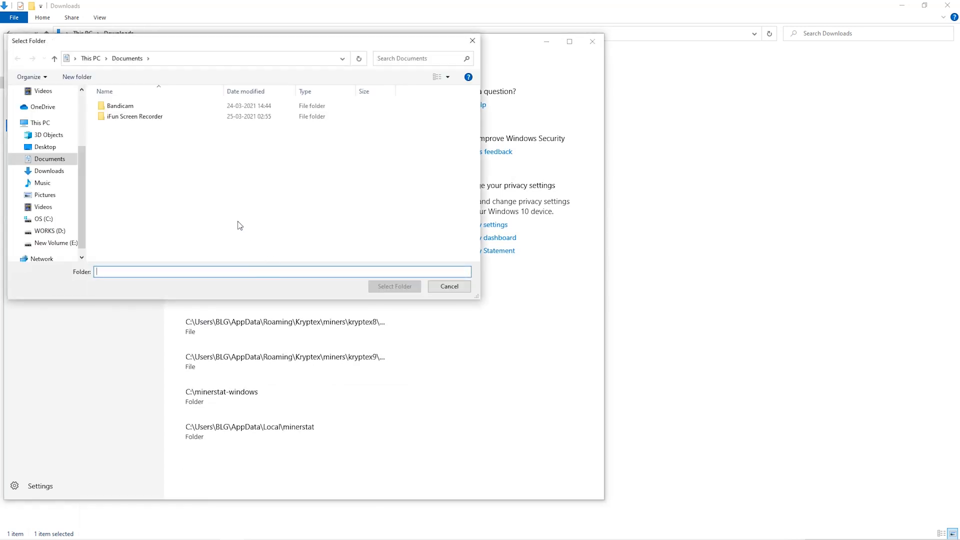
left_click(49, 182)
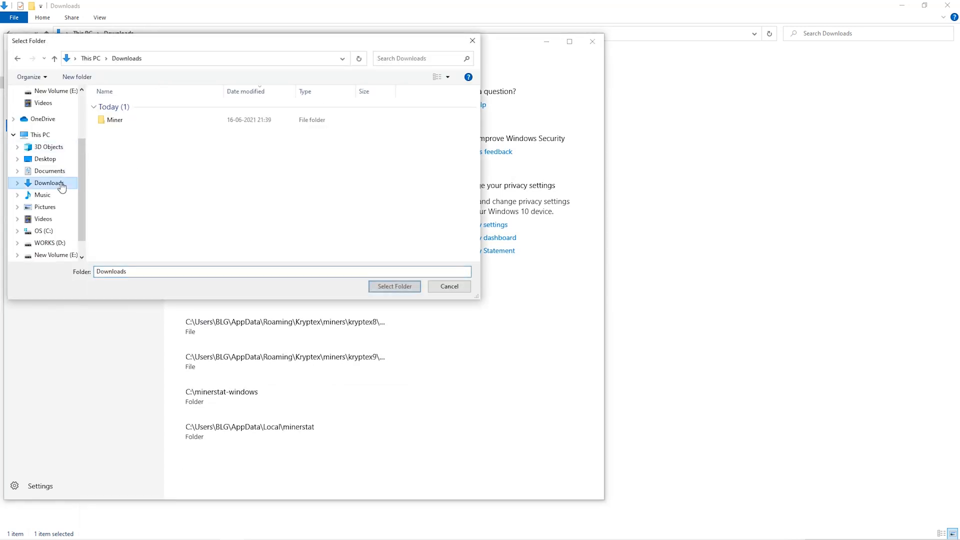
left_click(114, 119)
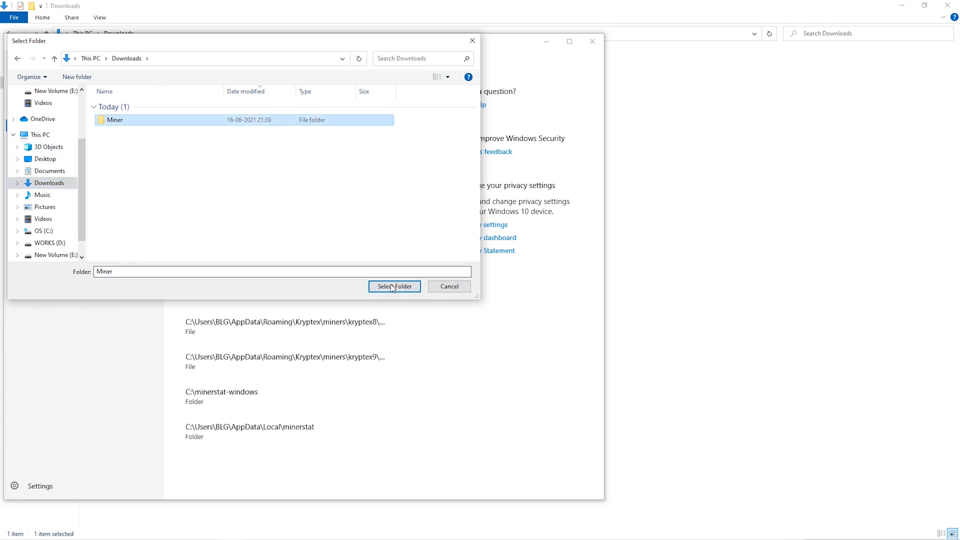
left_click(394, 286)
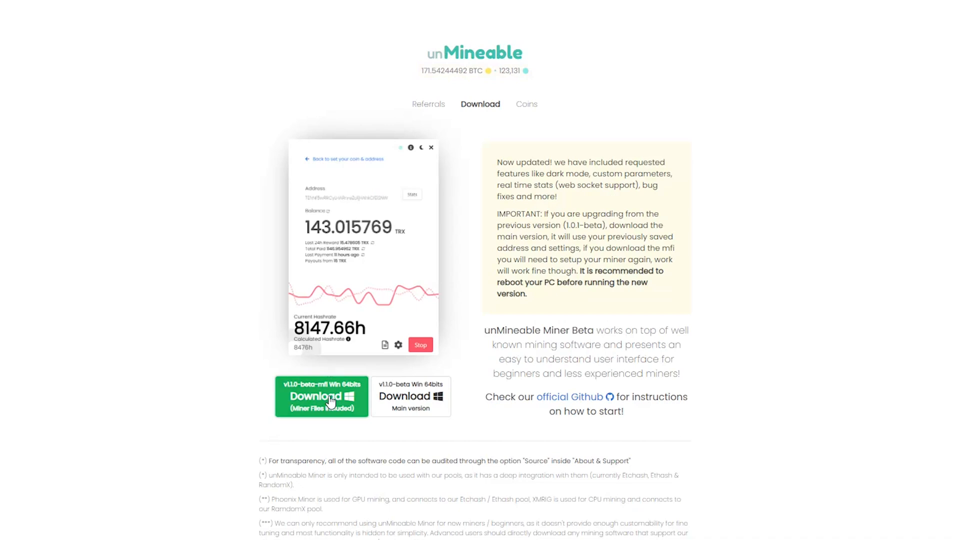
- Download the v1.1.0-beta-mfi miner package and save it into the Miner folder
left_click(321, 396)
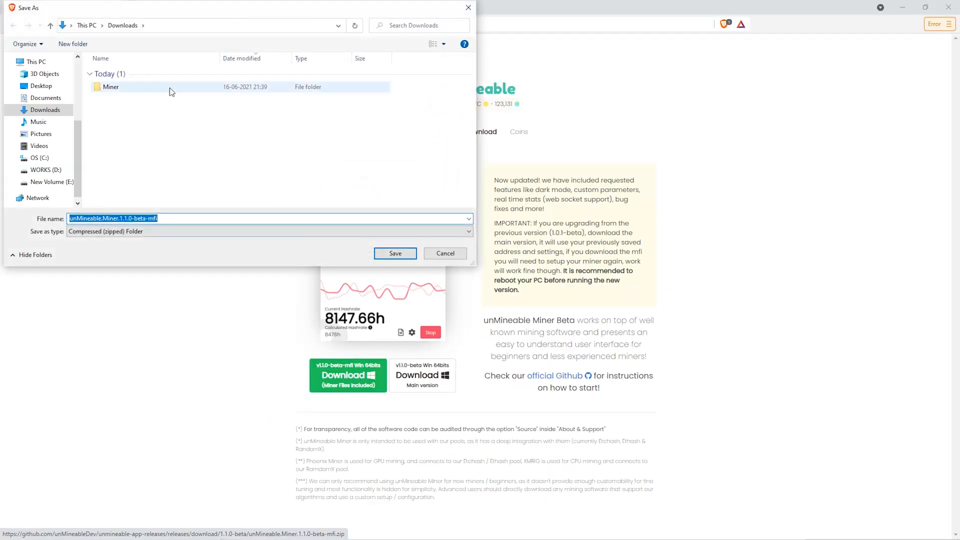
double_click(111, 86)
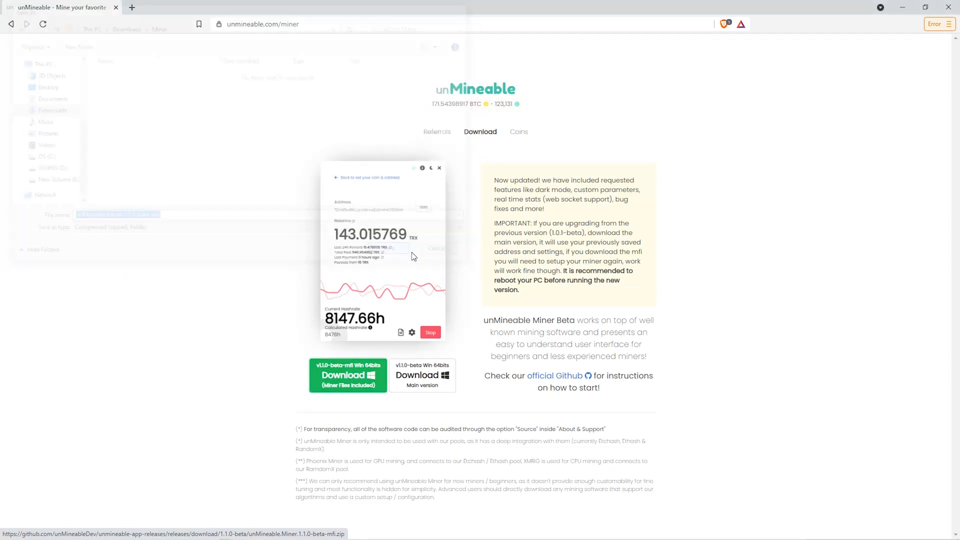
left_click(347, 375)
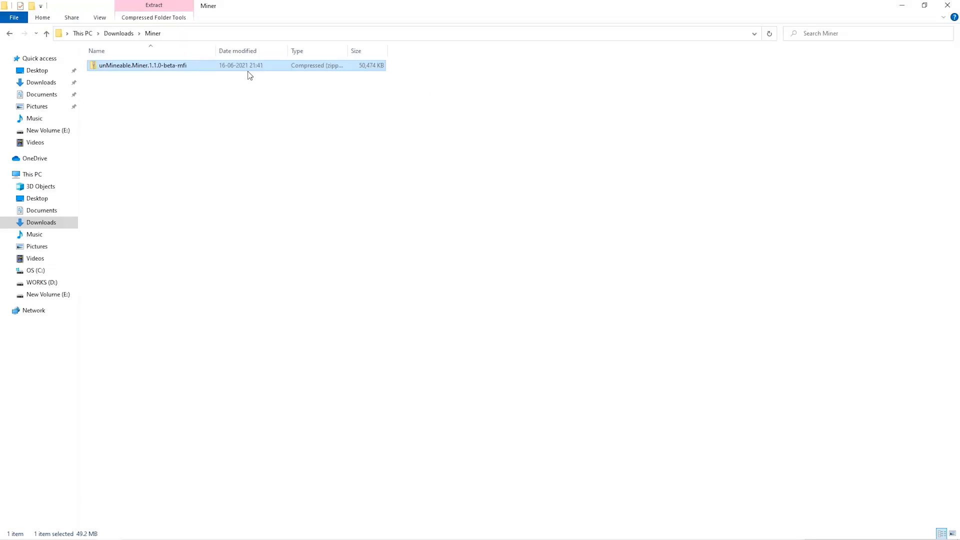
- Extract the miner zip with 7-Zip Extract Here and launch the unMineable Miner application
right_click(143, 65)
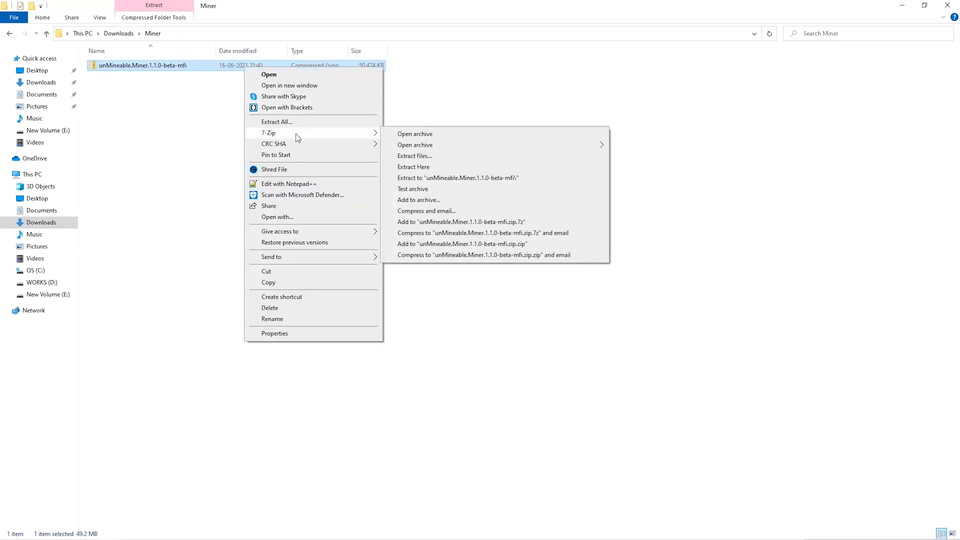
left_click(413, 174)
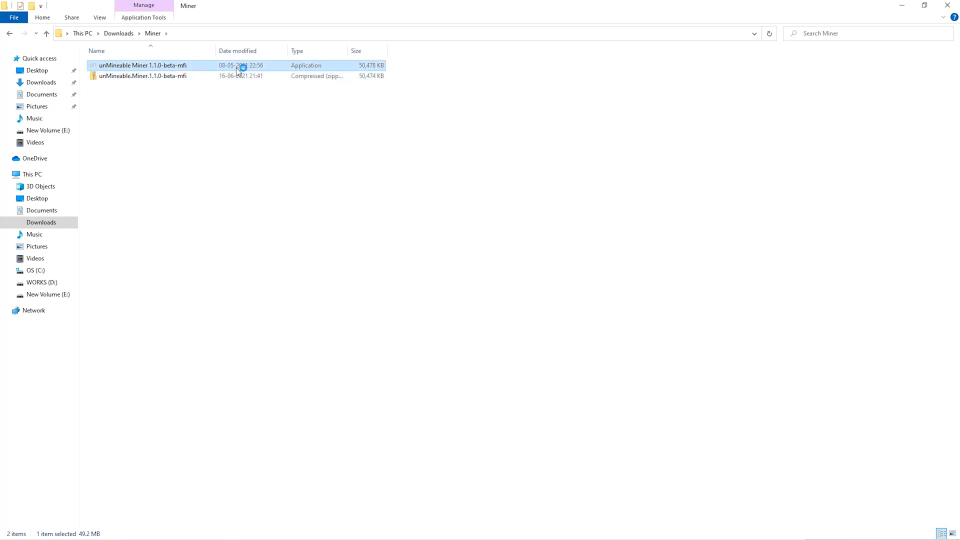
double_click(140, 65)
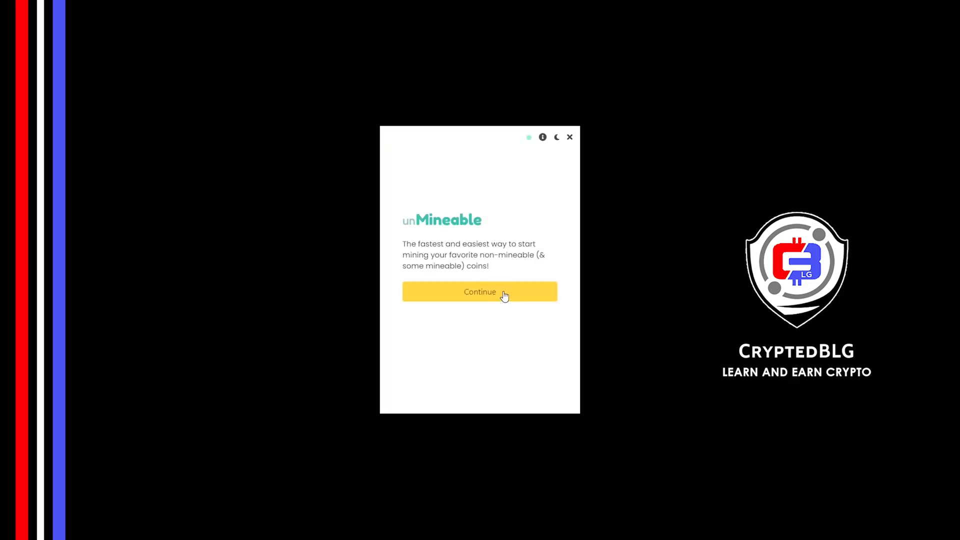
- Pass the welcome screen, select Graphics Card (GPU) as mining hardware and continue to coin selection
left_click(479, 291)
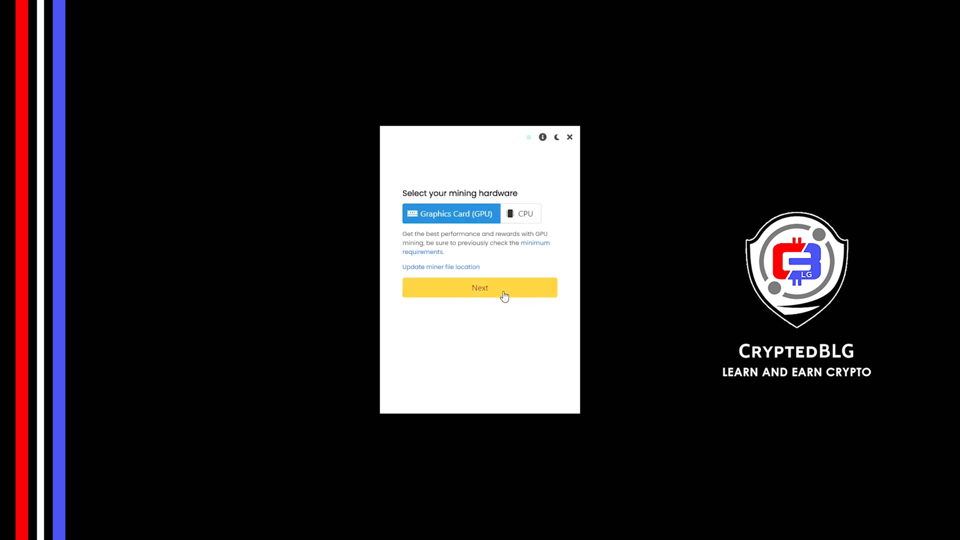
mouse_move(503, 218)
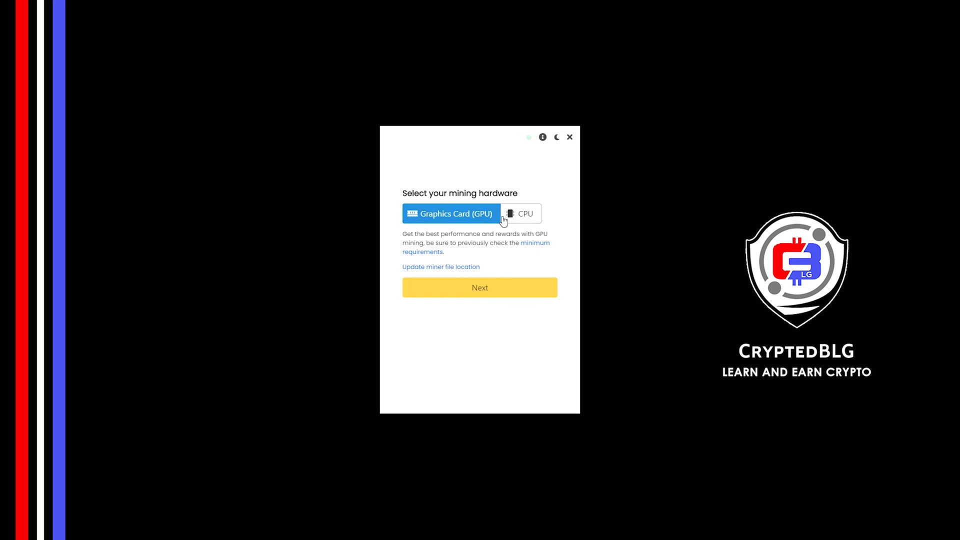
mouse_move(517, 221)
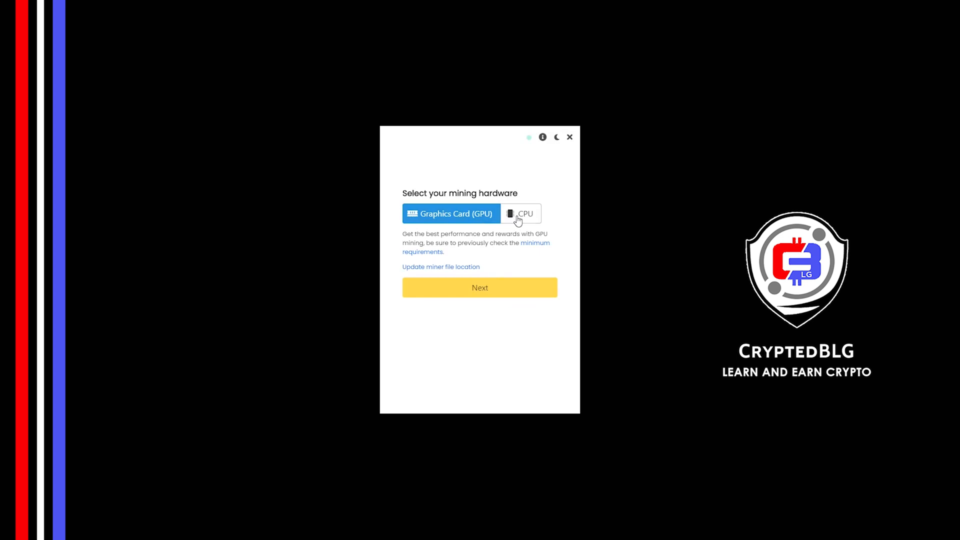
left_click(520, 213)
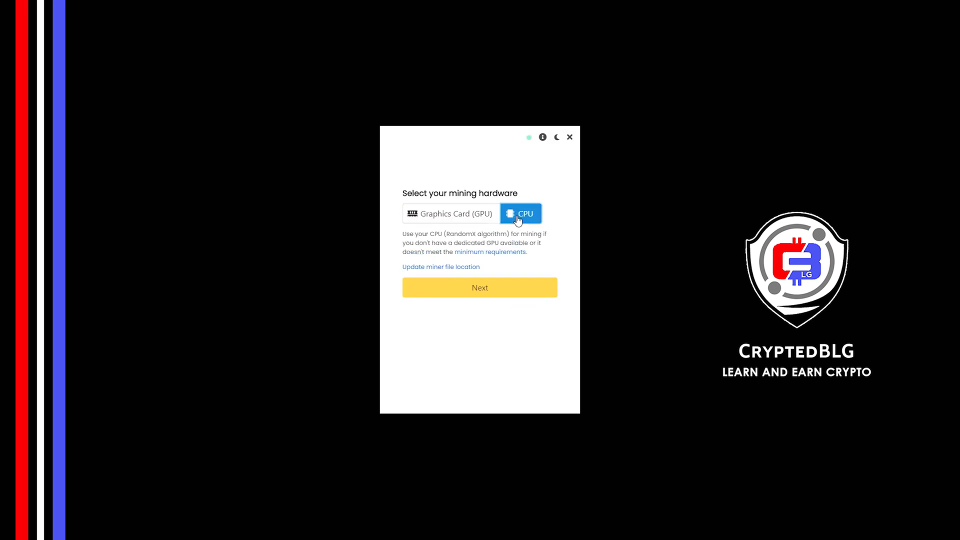
mouse_move(516, 220)
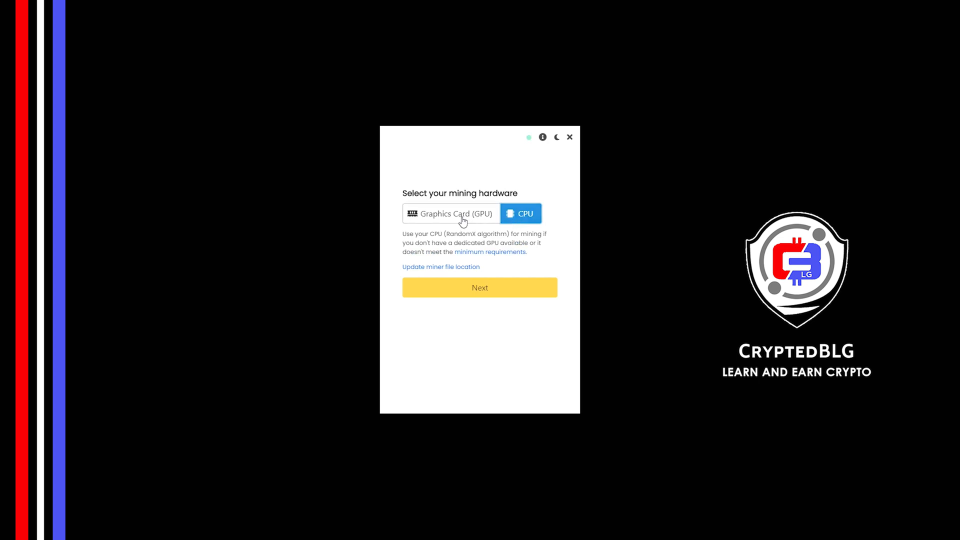
left_click(451, 213)
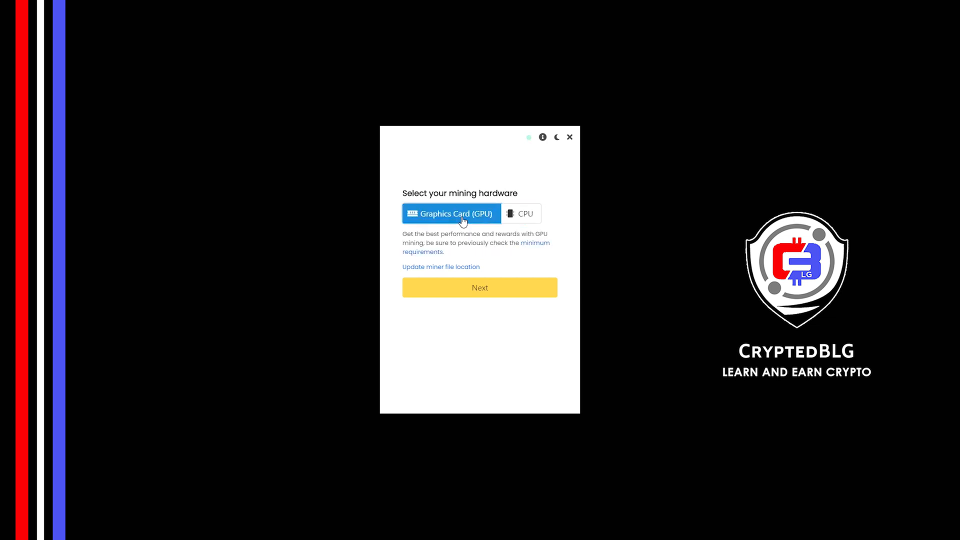
mouse_move(489, 317)
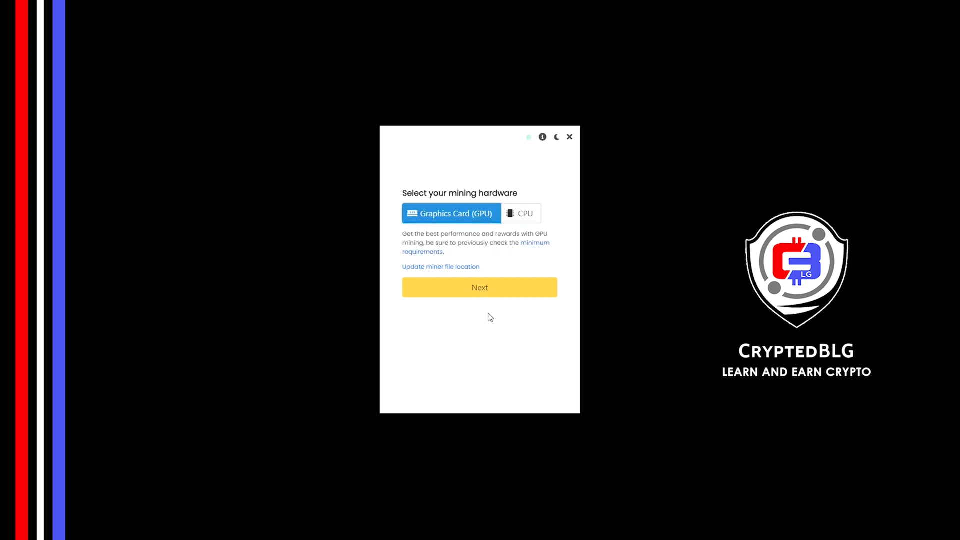
left_click(478, 288)
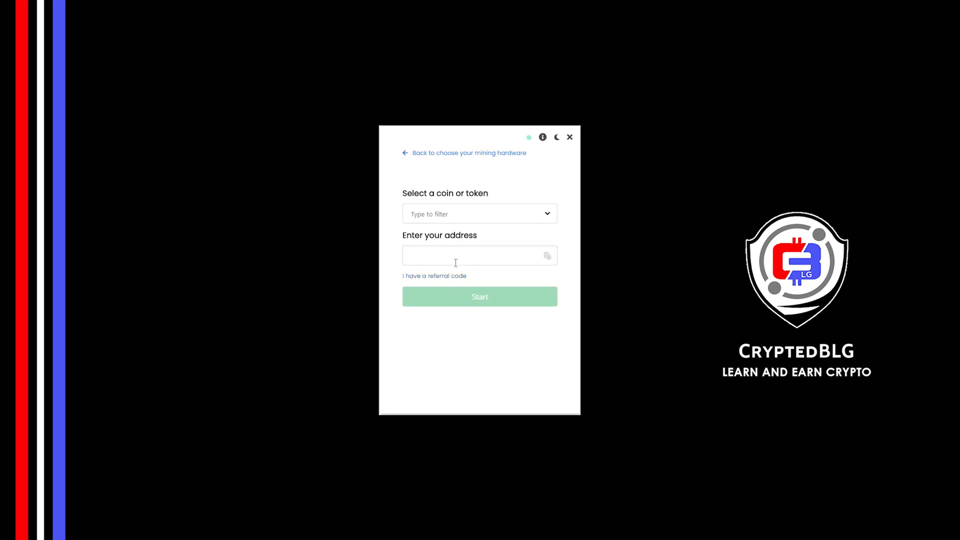
type("s")
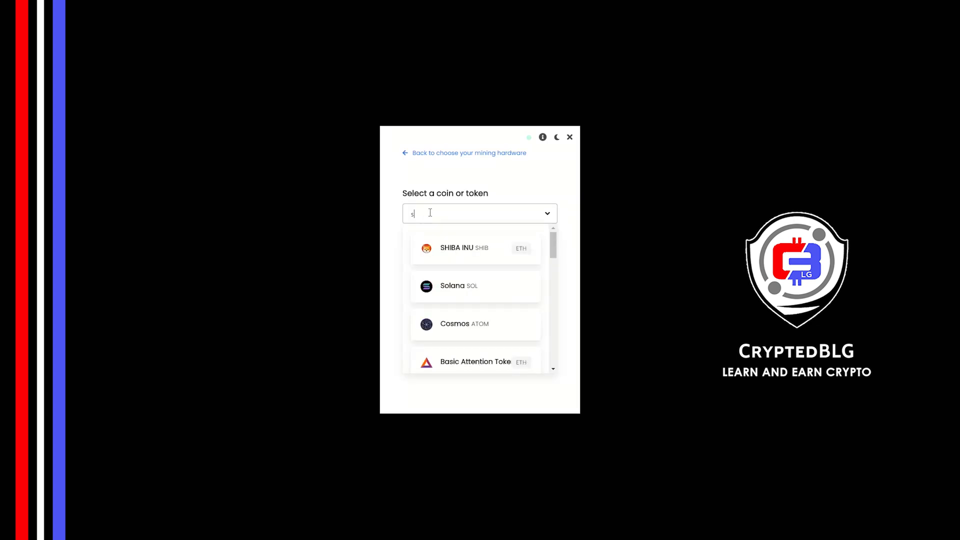
type("ia")
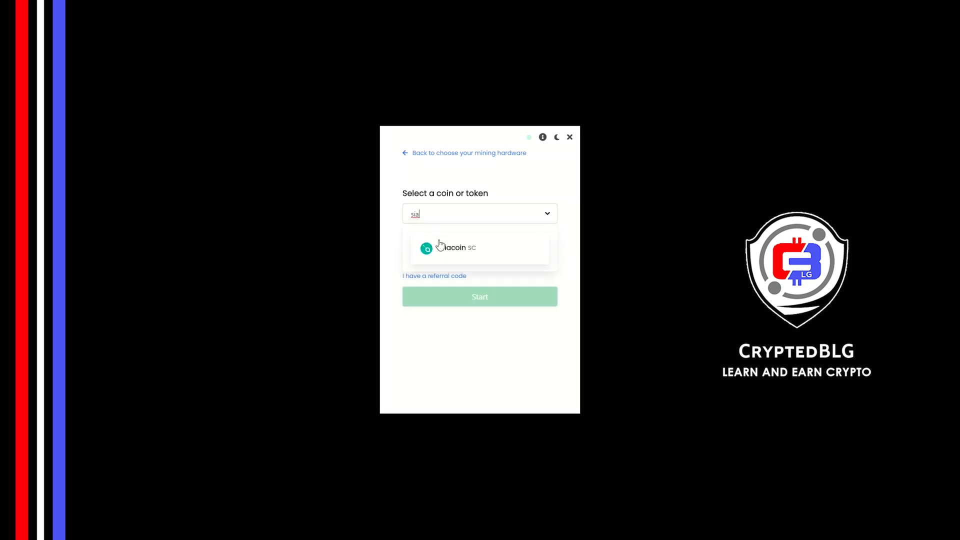
left_click(451, 247)
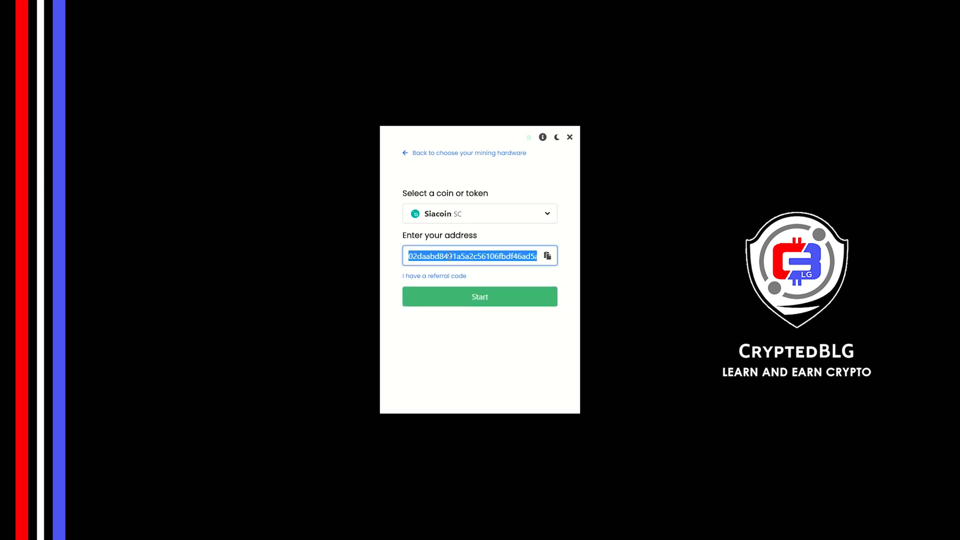
left_click(434, 276)
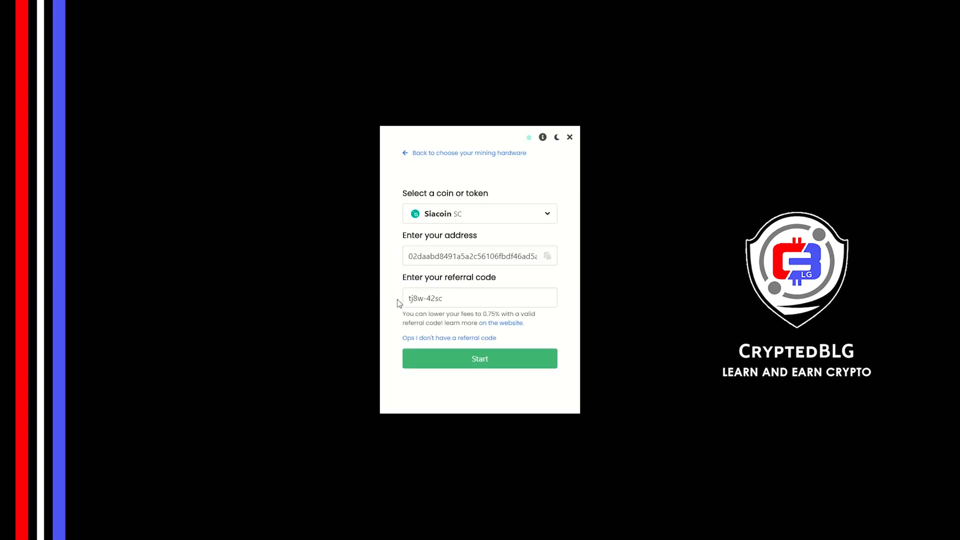
mouse_move(452, 288)
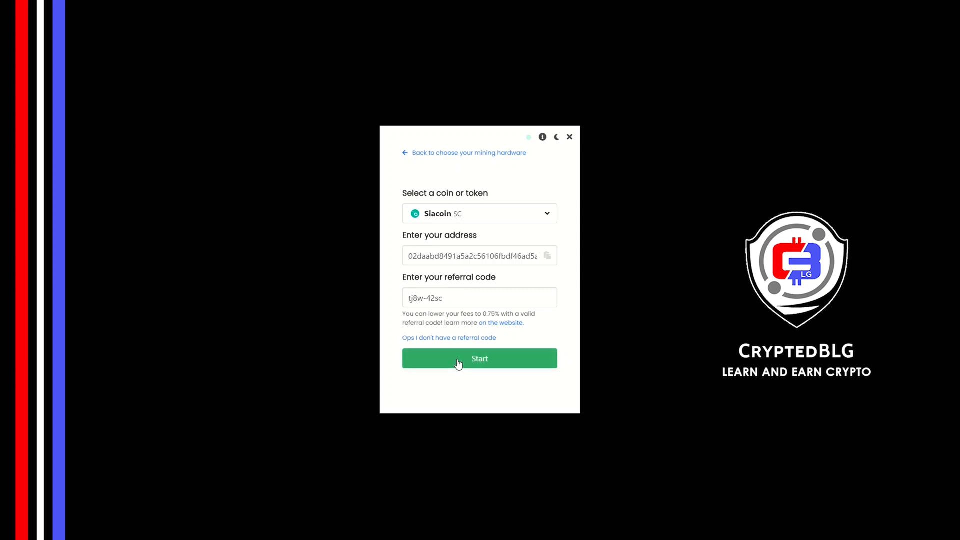
left_click(479, 358)
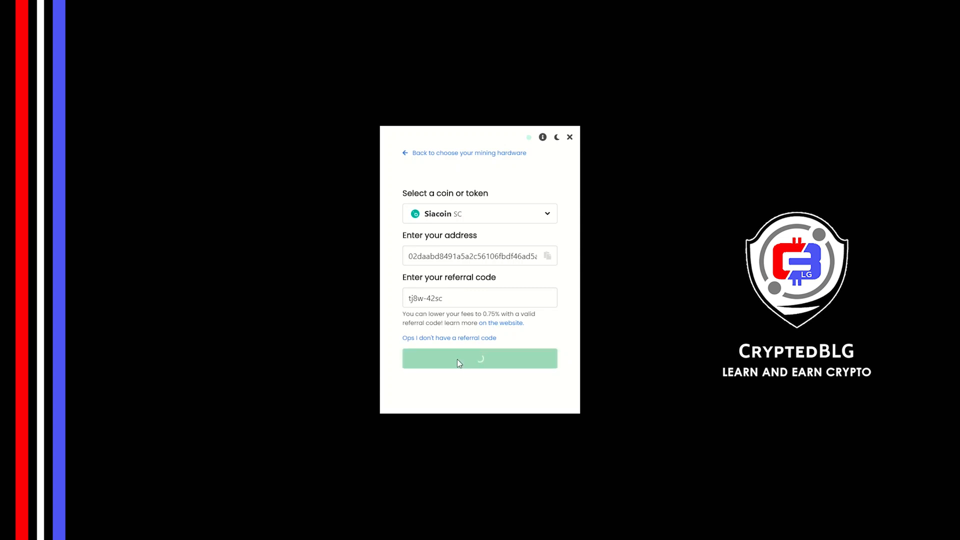
- Allow the miner through Windows Defender Firewall so Siacoin mining runs on the dashboard
left_click(479, 358)
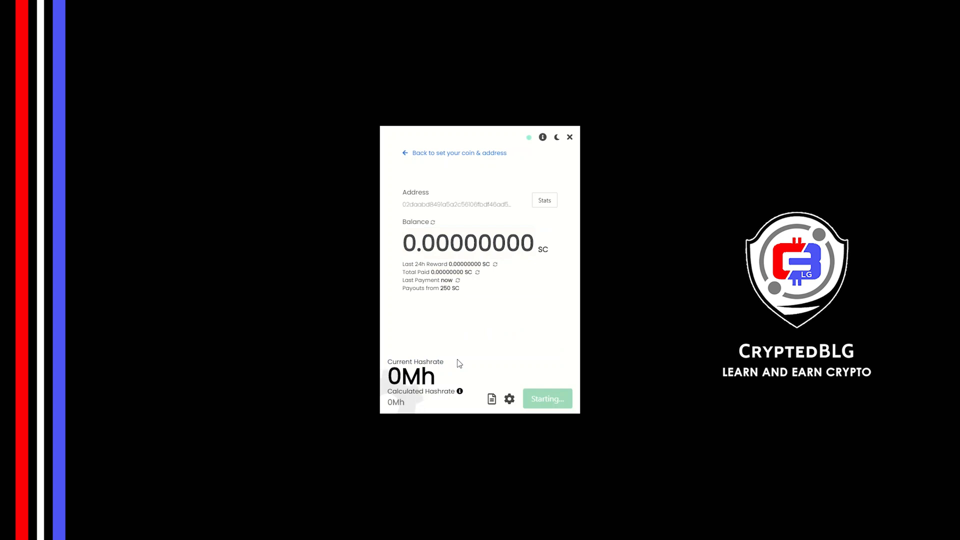
left_click(546, 399)
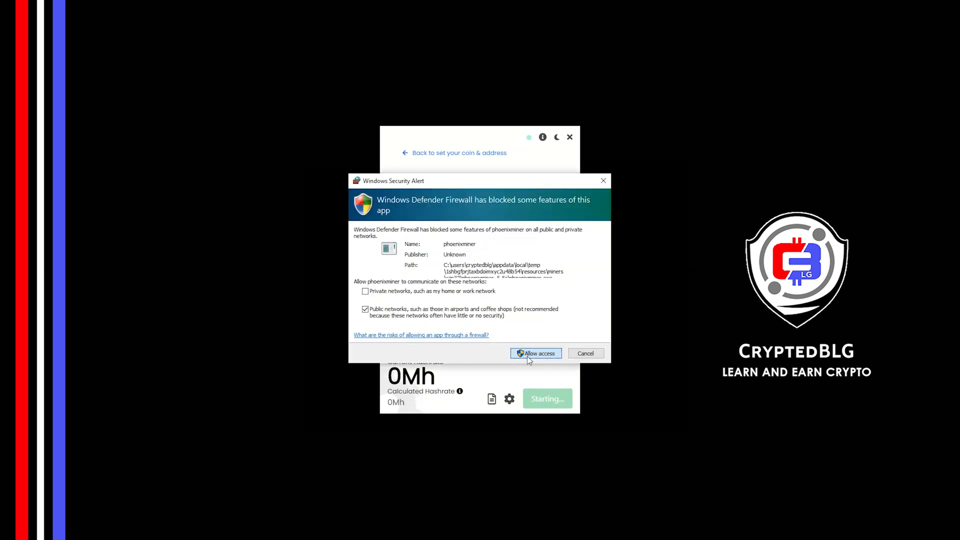
left_click(534, 353)
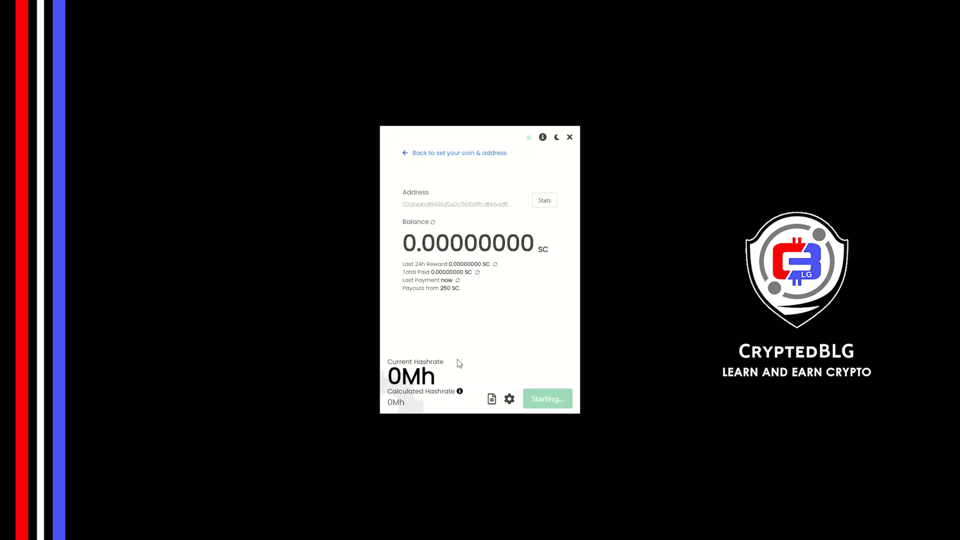
left_click(546, 399)
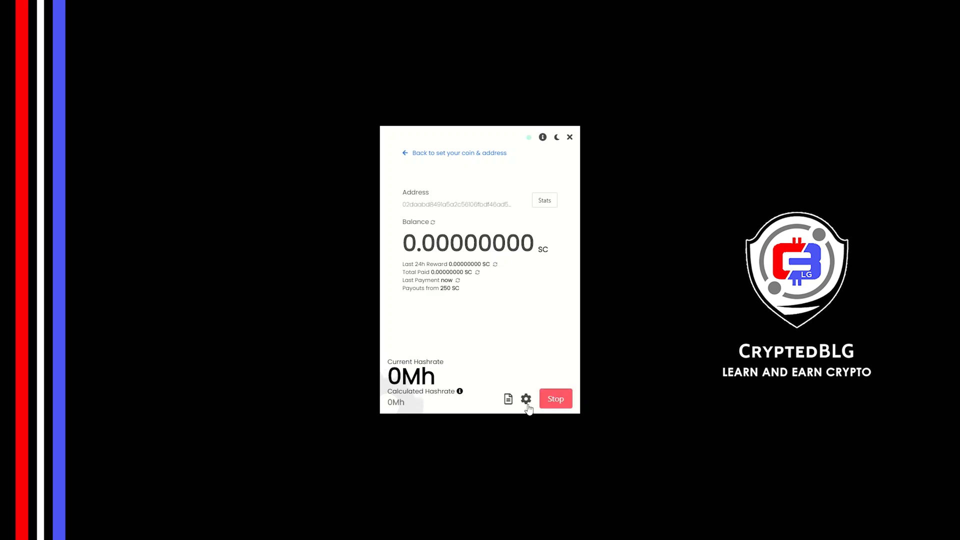
left_click(524, 399)
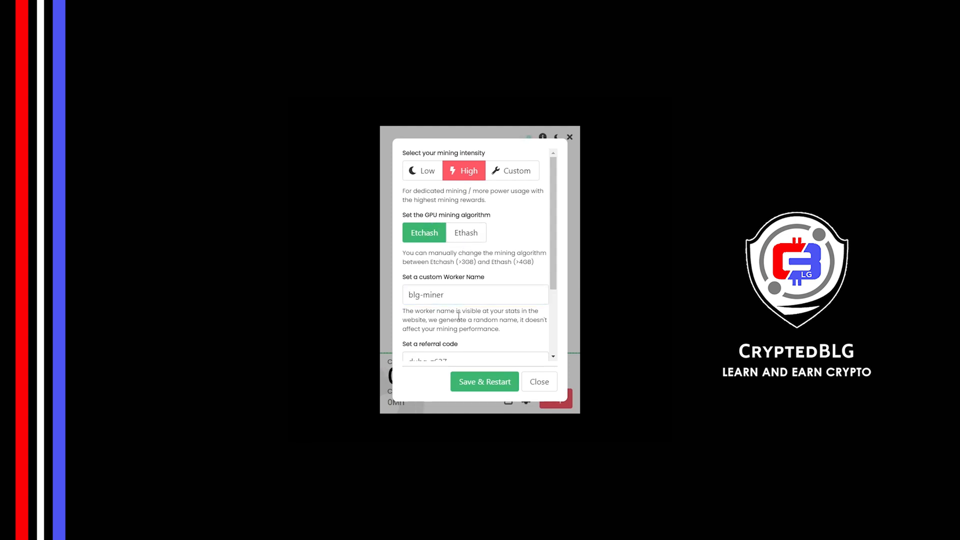
- Review intensity, Etchash algorithm, worker blg-miner and referral code, then Save & Restart the miner
scroll("down", 3)
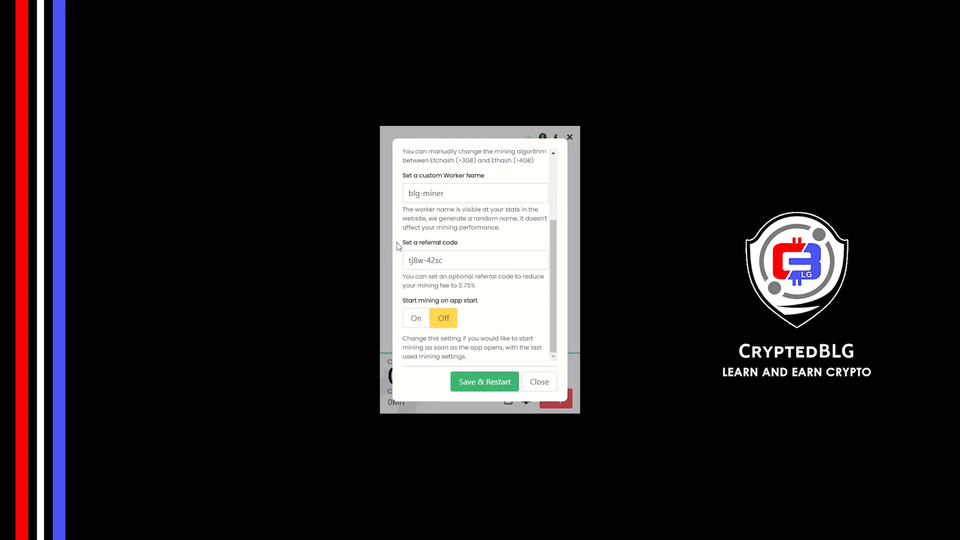
left_click(476, 260)
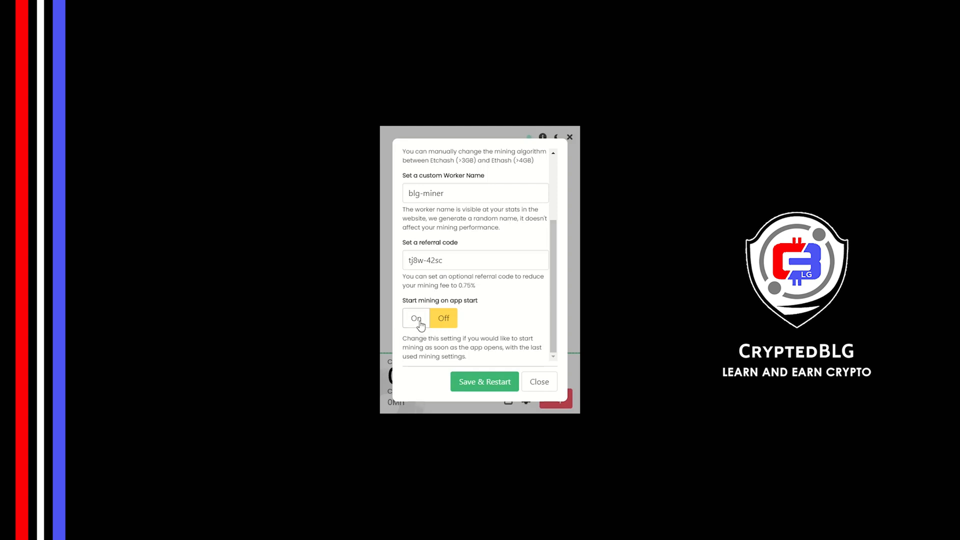
left_click(538, 381)
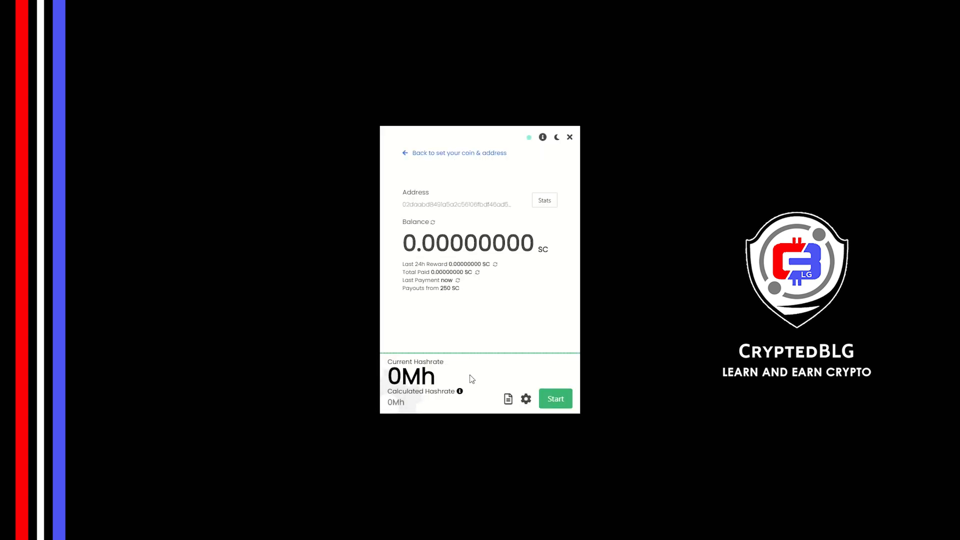
left_click(554, 399)
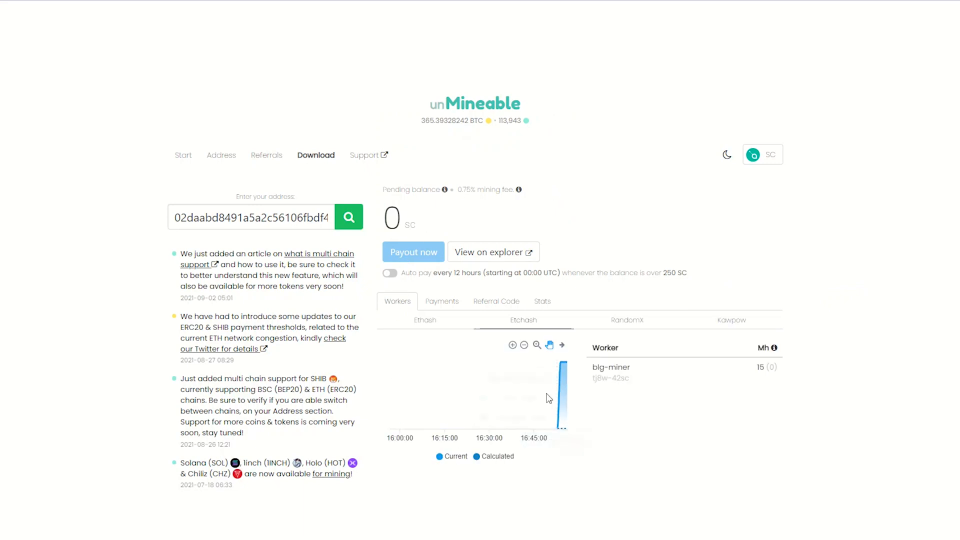
left_click(440, 301)
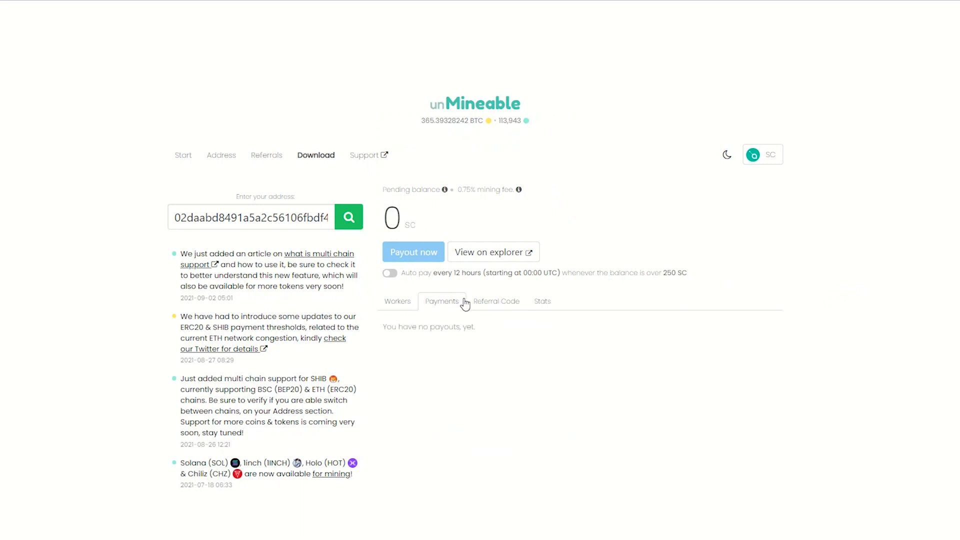
left_click(496, 301)
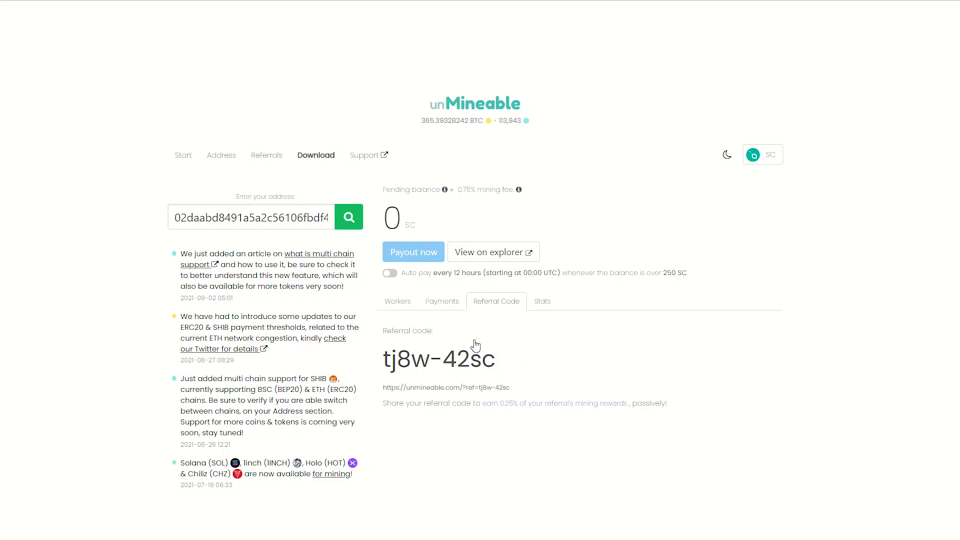